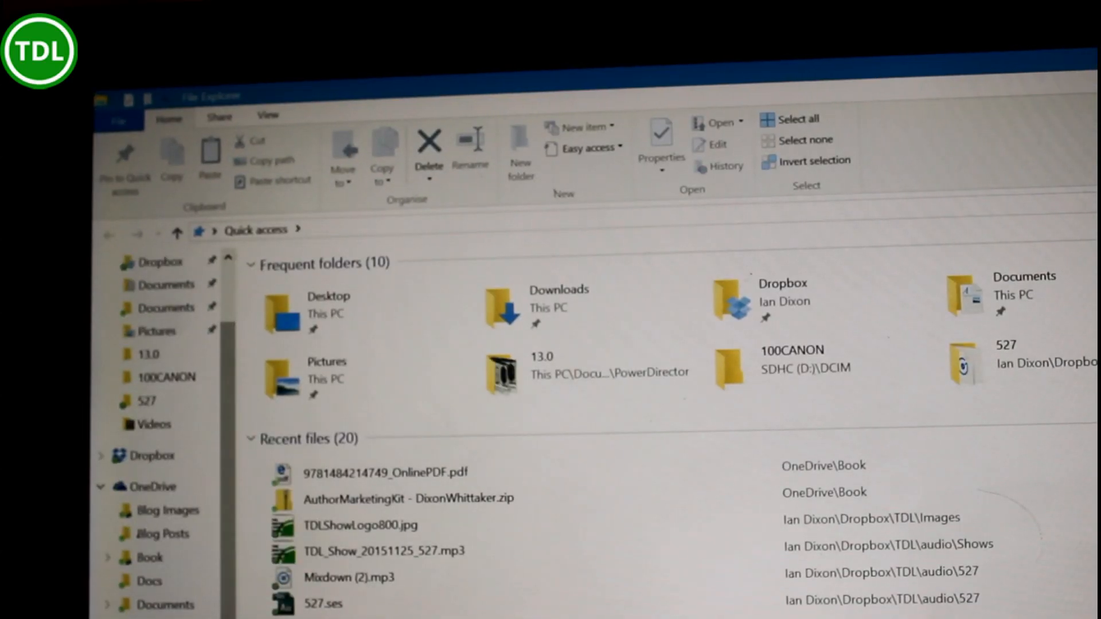
Step: Choose 'Automatically allow devices to play my media' from the Stream menu
scroll("down", 3)
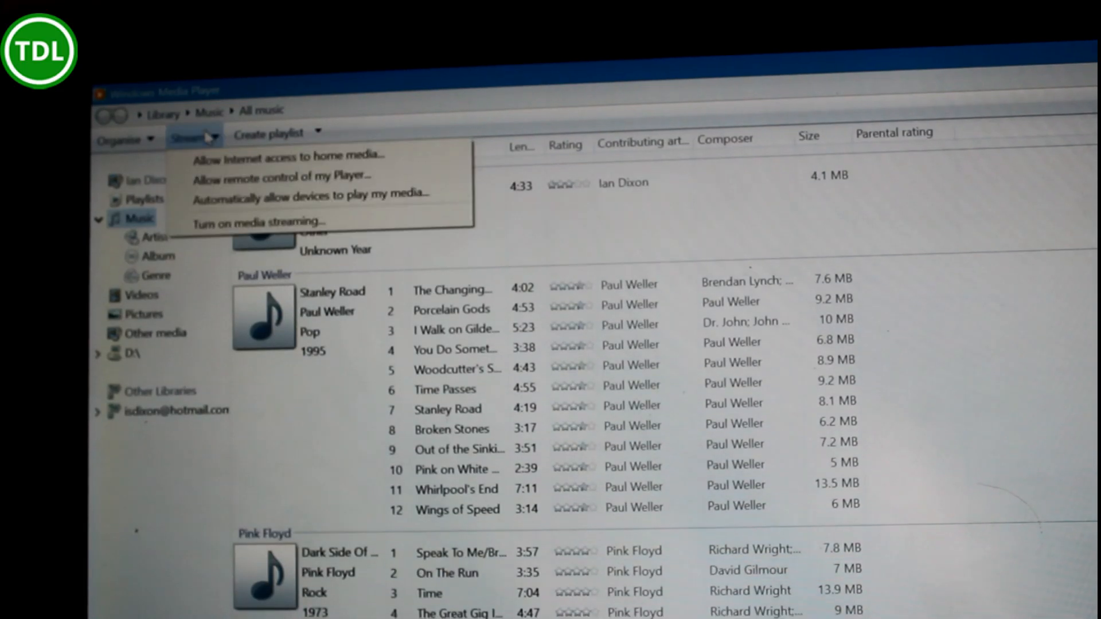
mouse_move(275, 207)
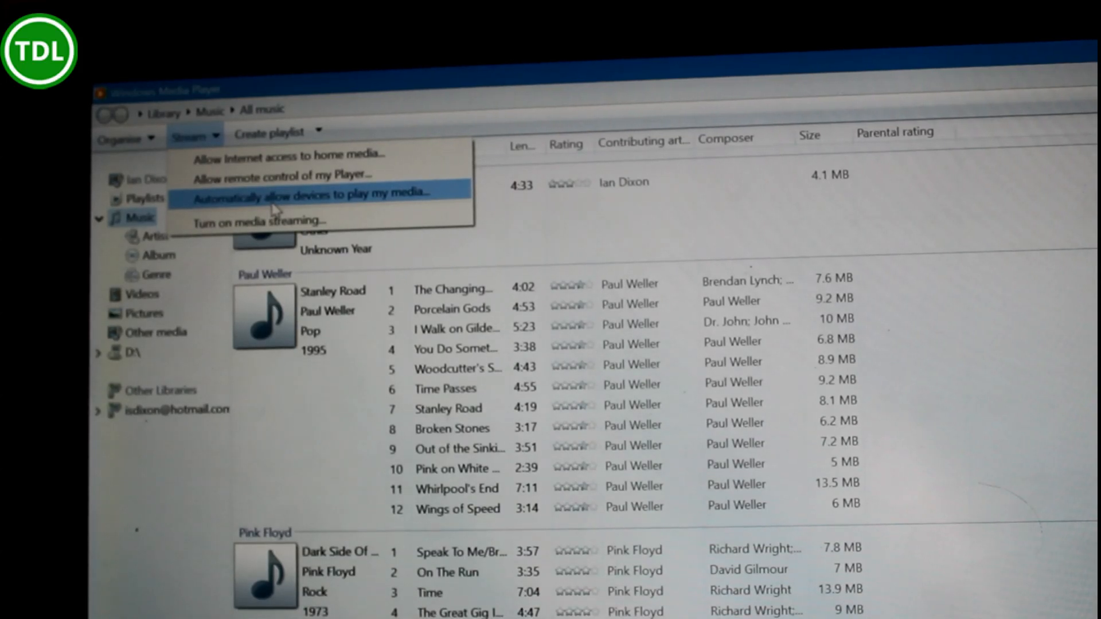
left_click(314, 194)
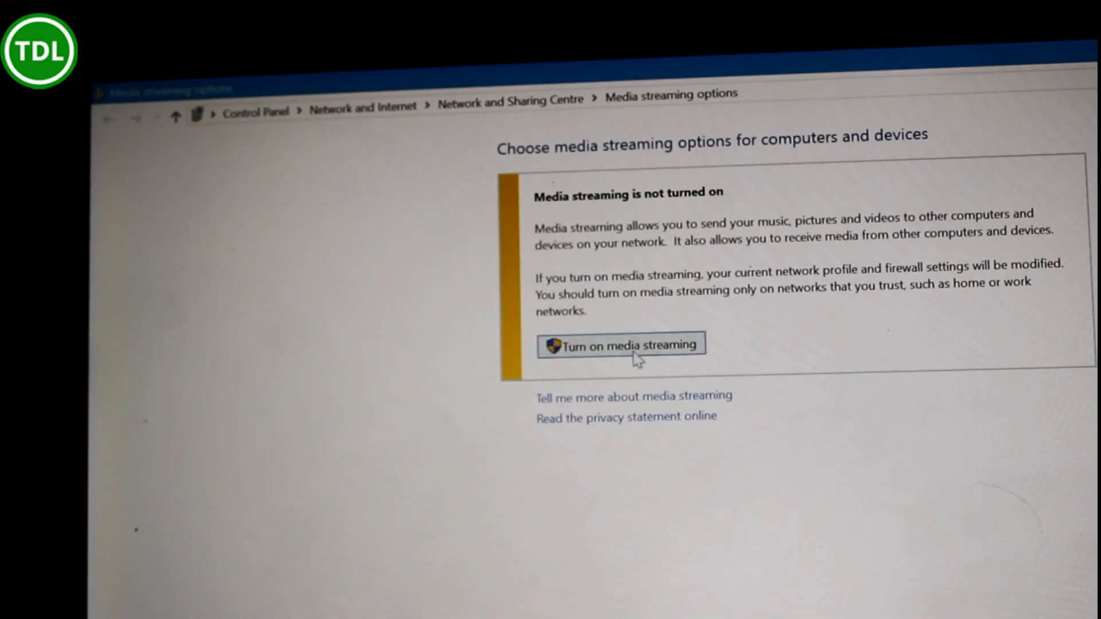
Step: Turn on media streaming on the Control Panel options page and confirm
left_click(629, 344)
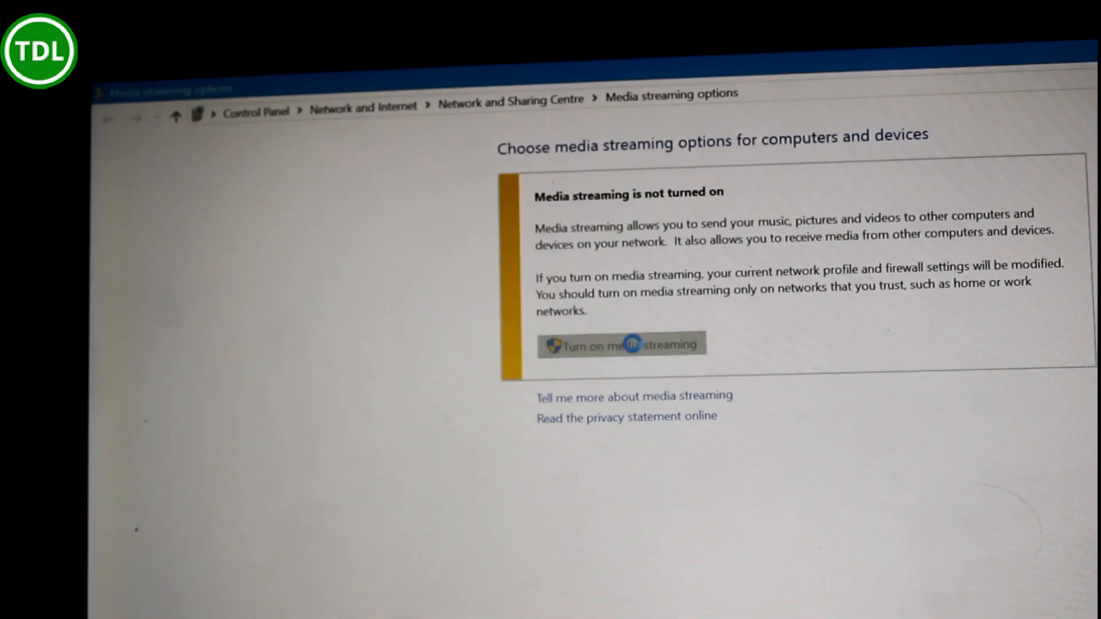
left_click(621, 345)
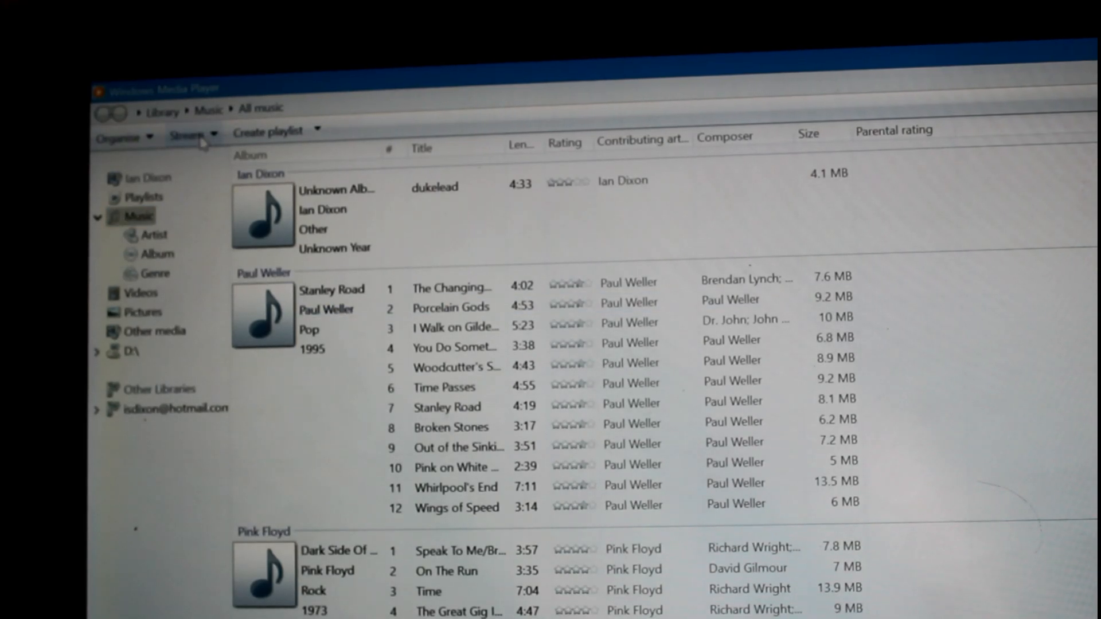
Step: Open 'More streaming options' from the Stream menu to see the ENCORE8 device settings
left_click(190, 134)
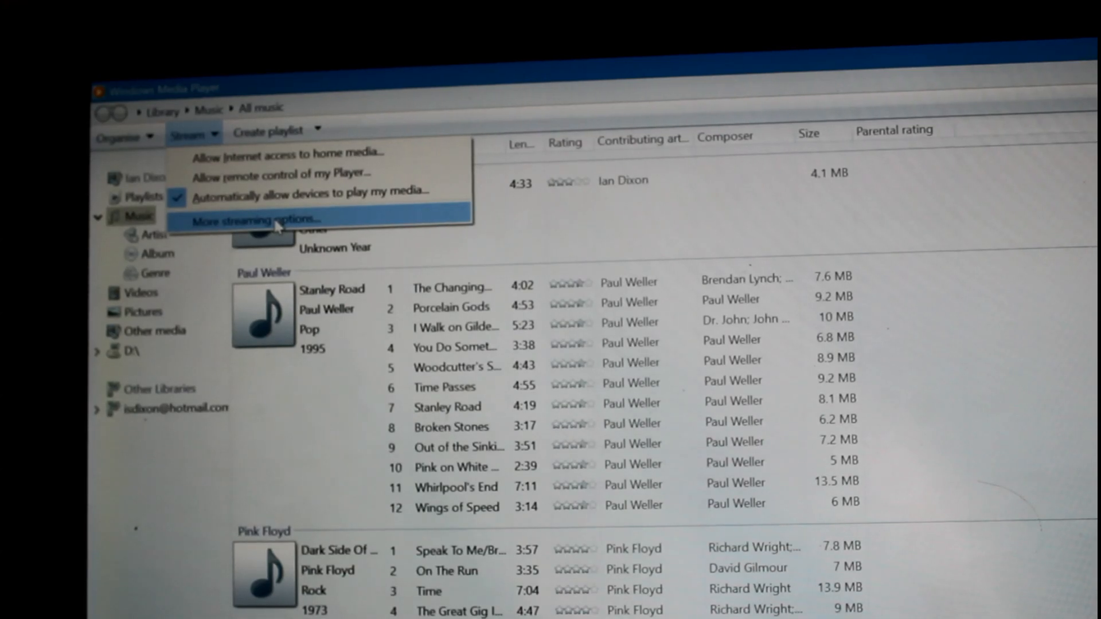
left_click(258, 220)
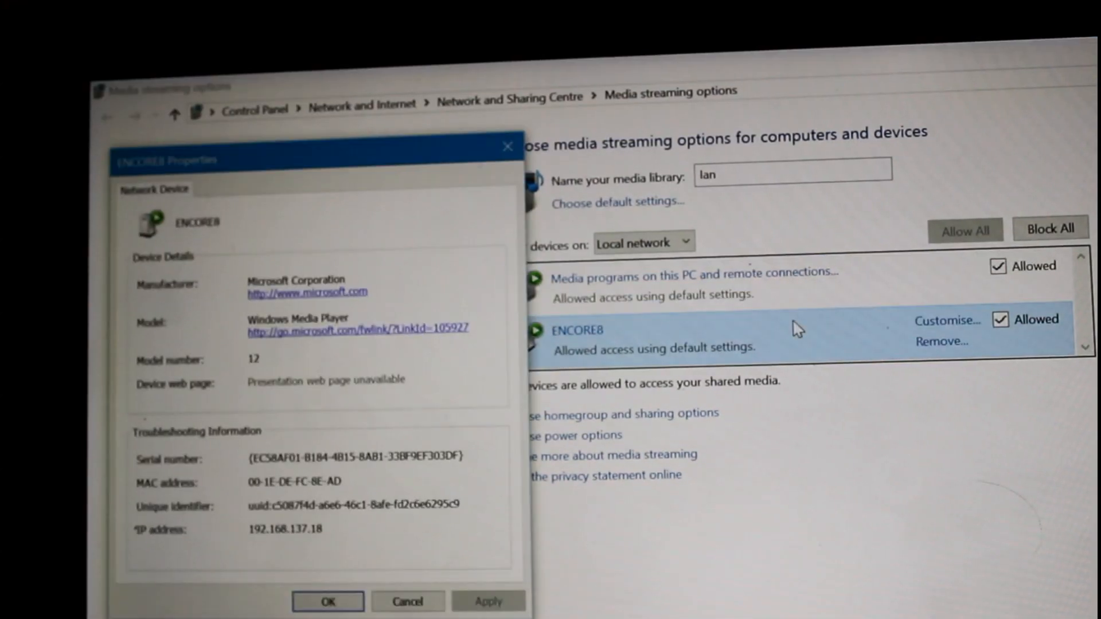
Step: Cancel the ENCORE8 Properties dialog and close the Media streaming options window
left_click(407, 601)
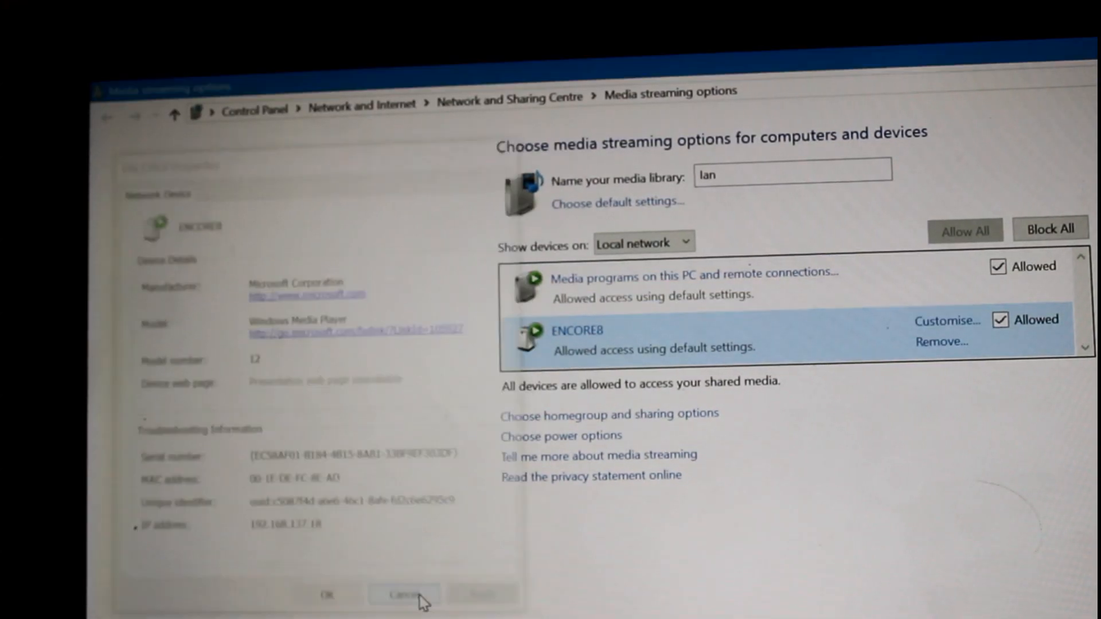
left_click(402, 610)
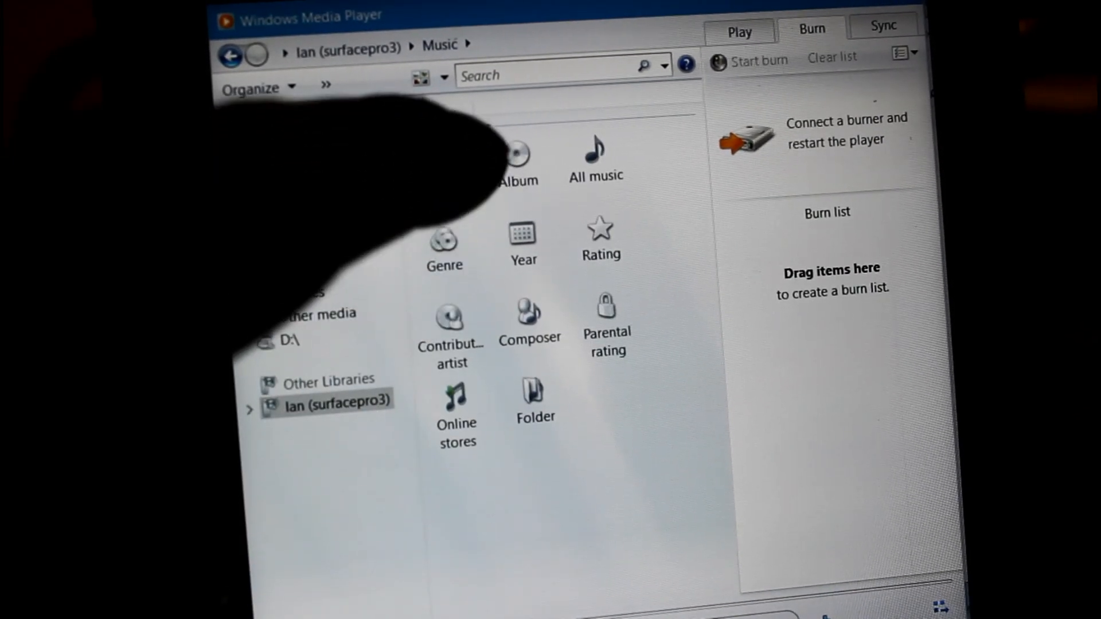
Step: On the tablet, list all songs in the PC's shared library, then open its Videos
left_click(596, 153)
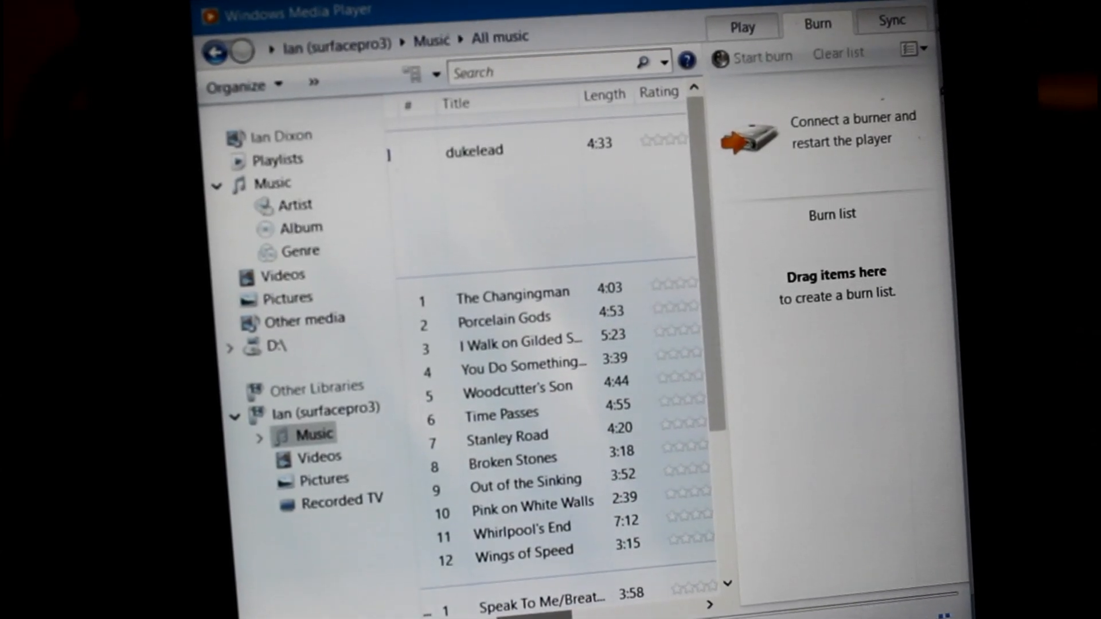
left_click(314, 456)
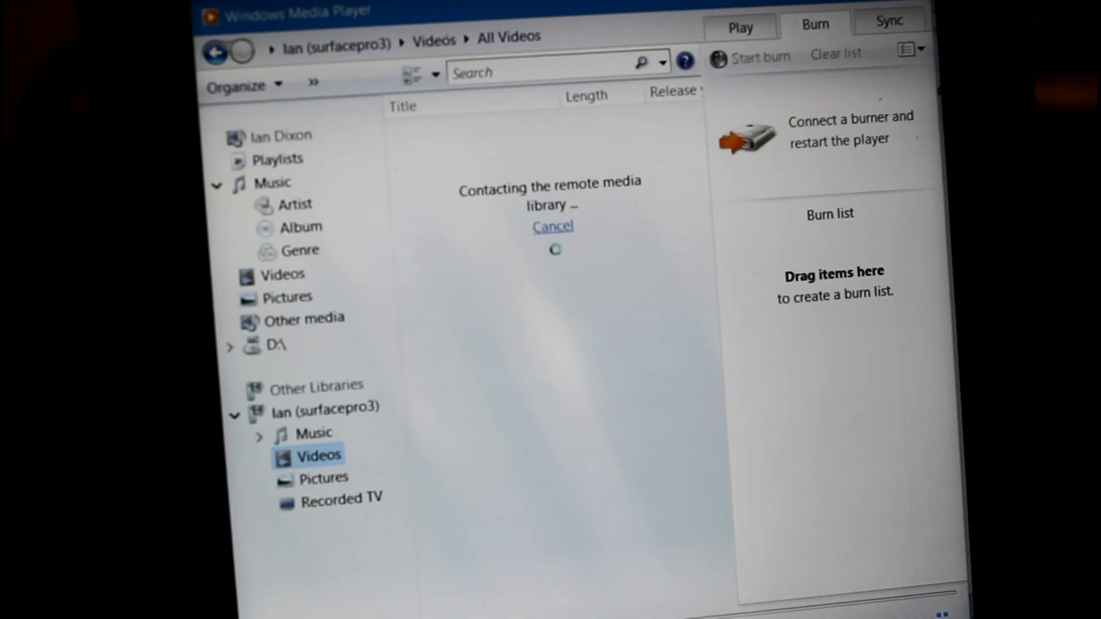